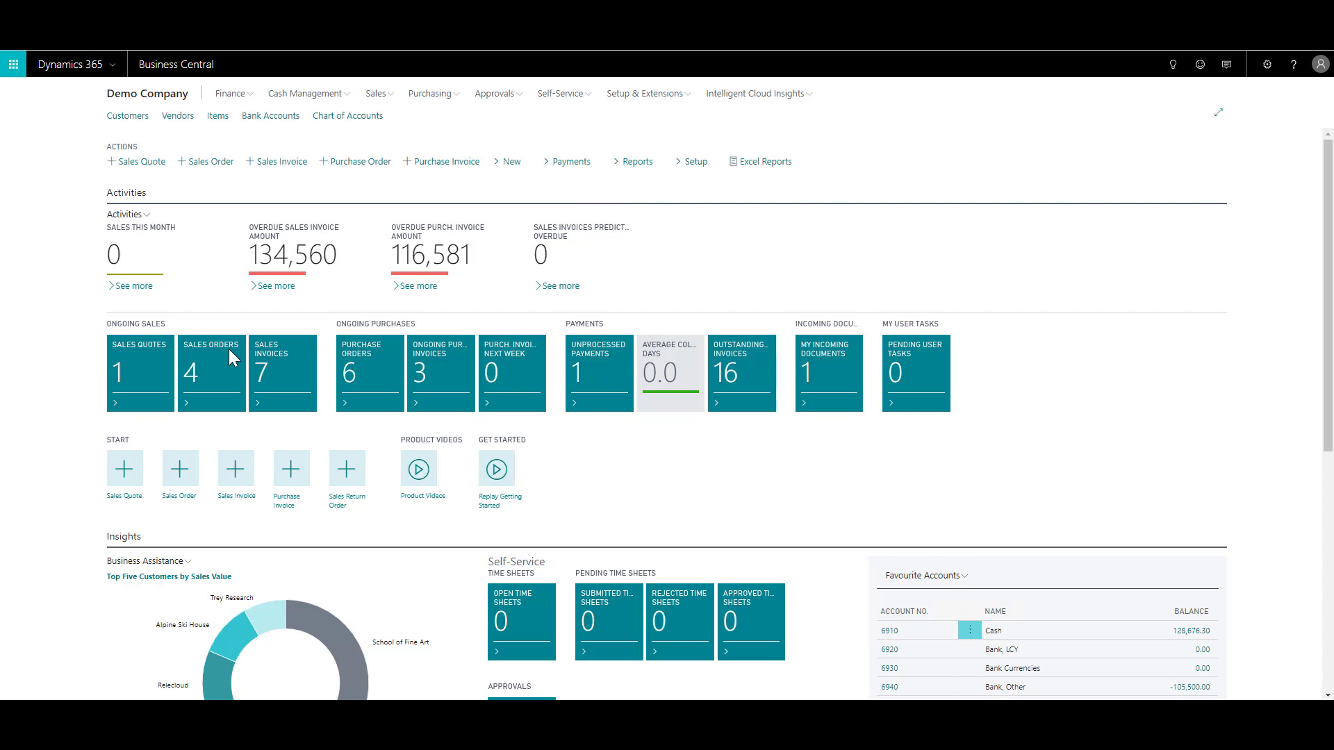
pyautogui.moveTo(241, 96)
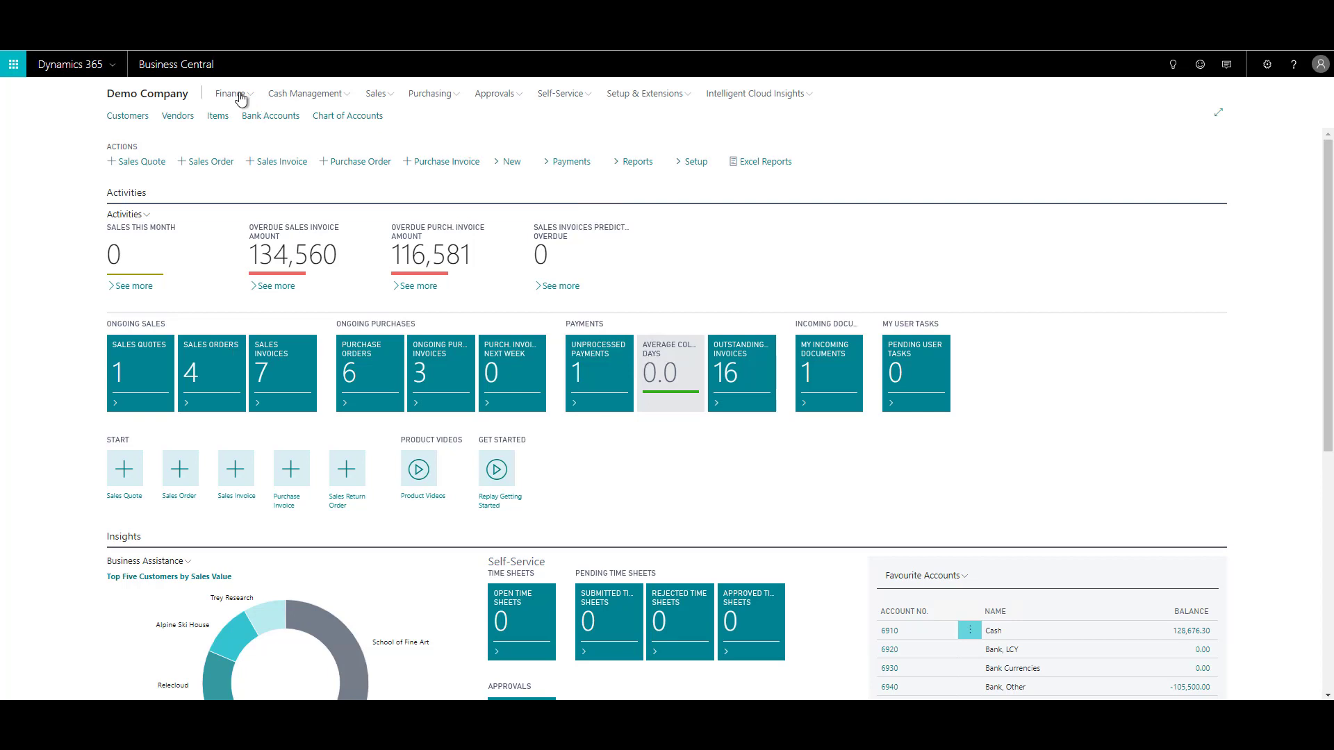
# Step: Open the Chart of Accounts list from the Finance area
pyautogui.click(231, 94)
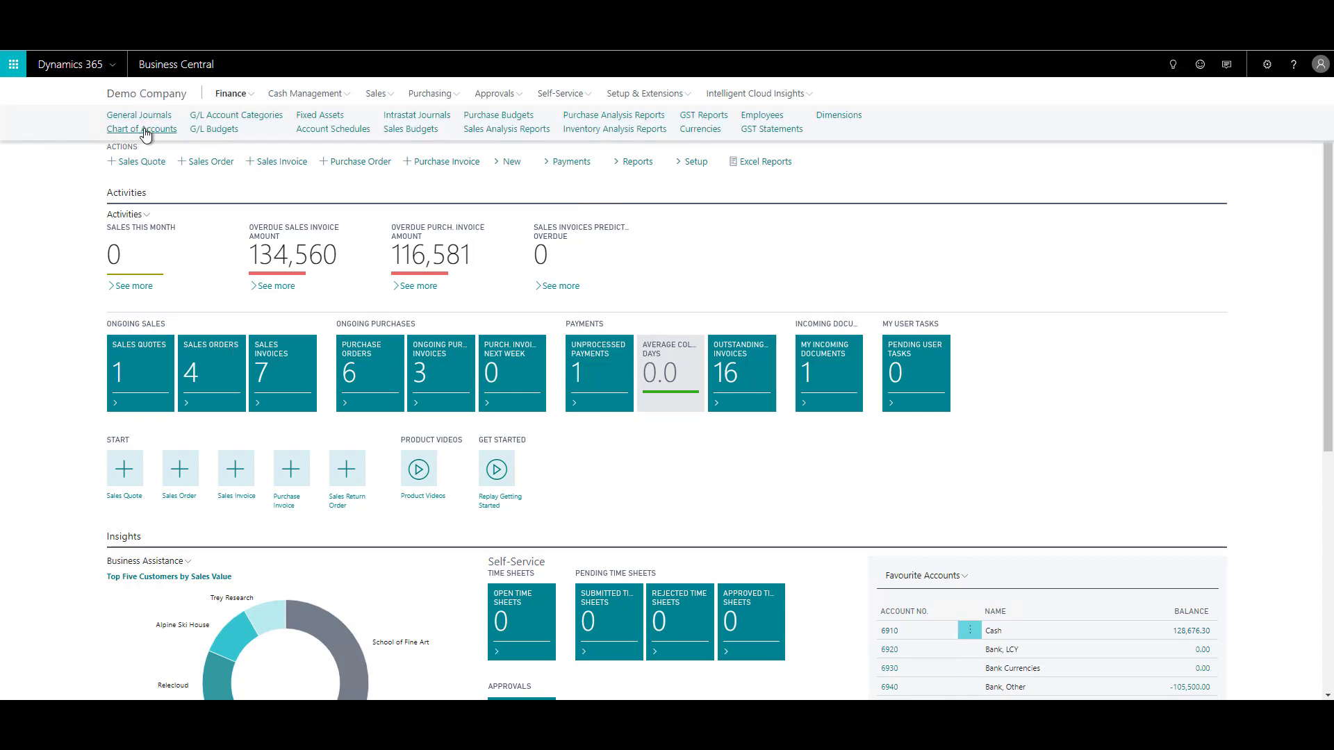
pyautogui.click(141, 129)
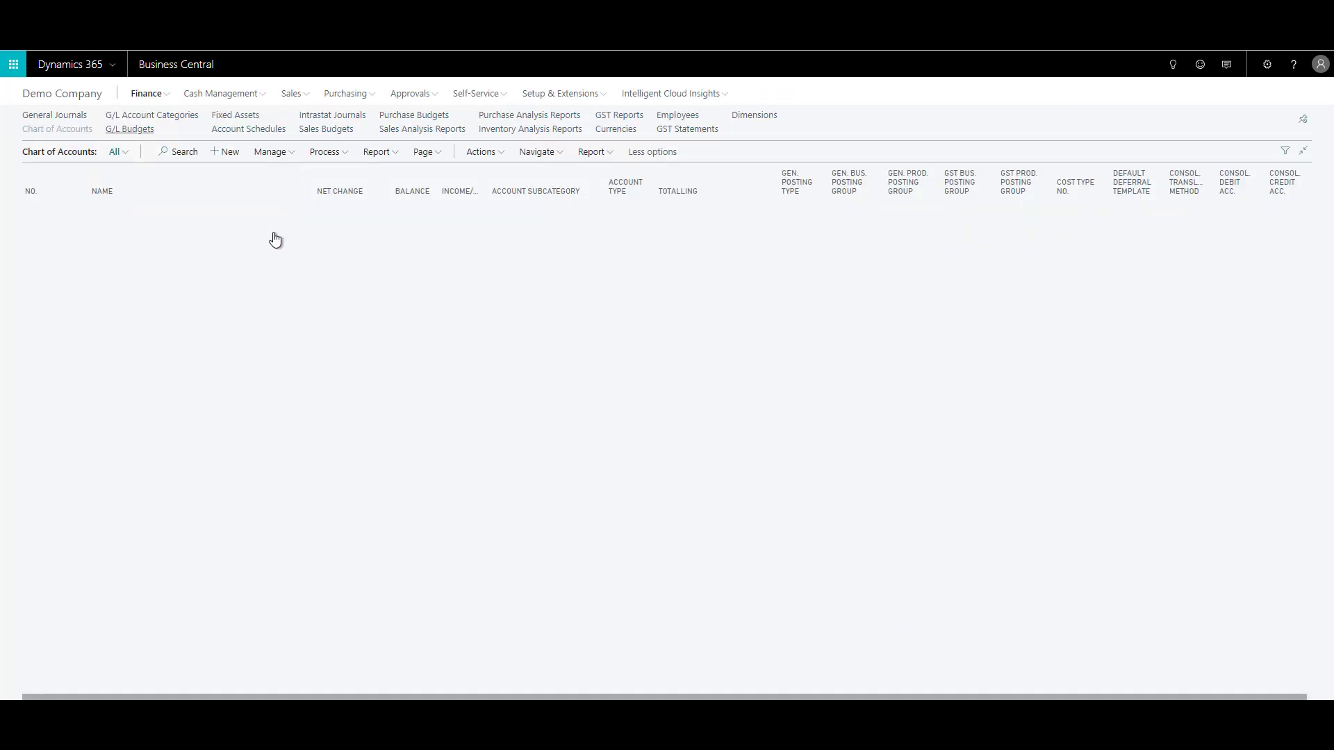
pyautogui.click(57, 128)
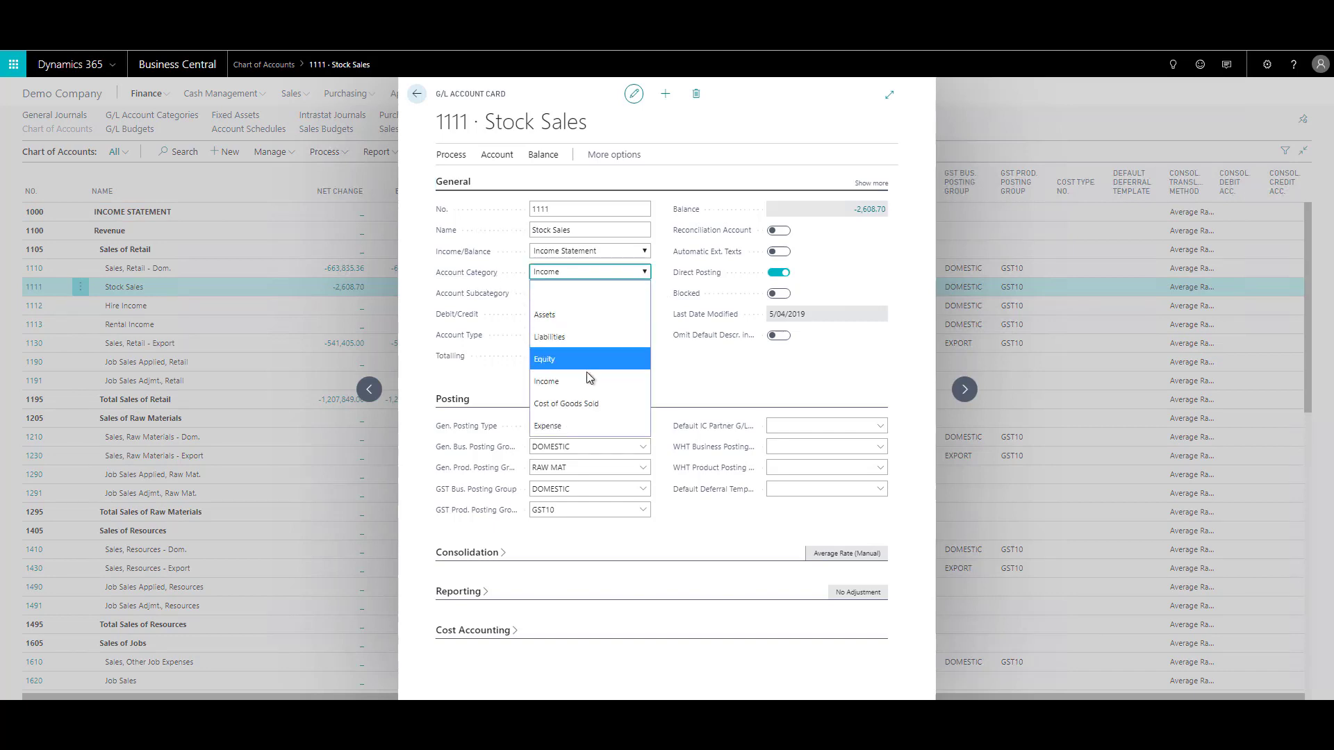
pyautogui.moveTo(591, 425)
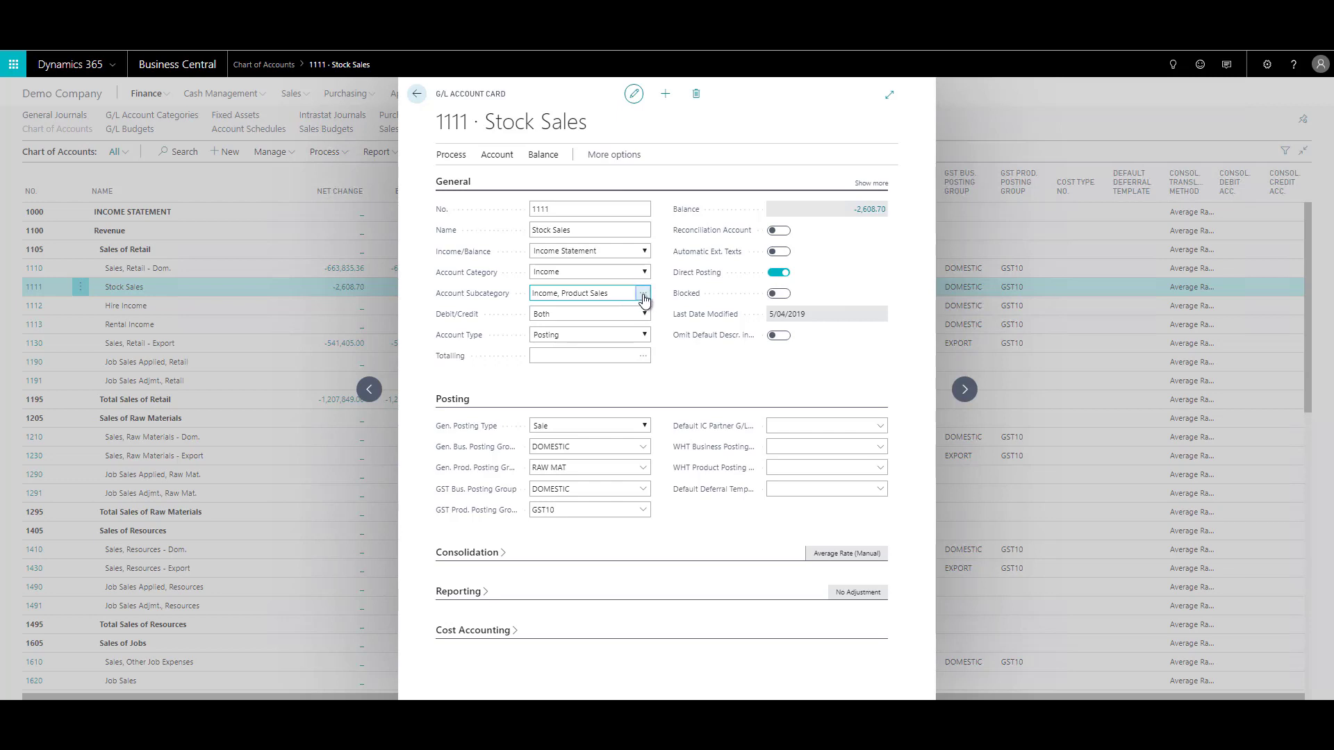
pyautogui.click(644, 293)
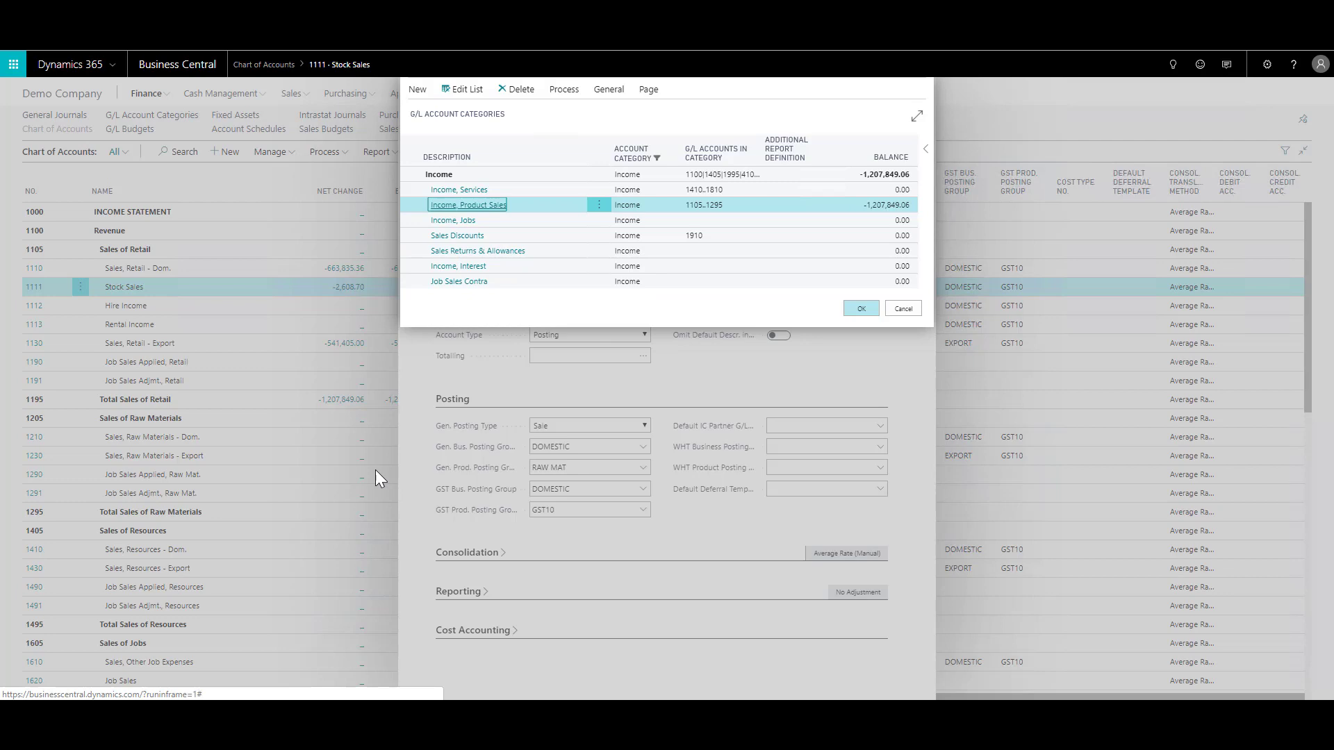
pyautogui.moveTo(508, 262)
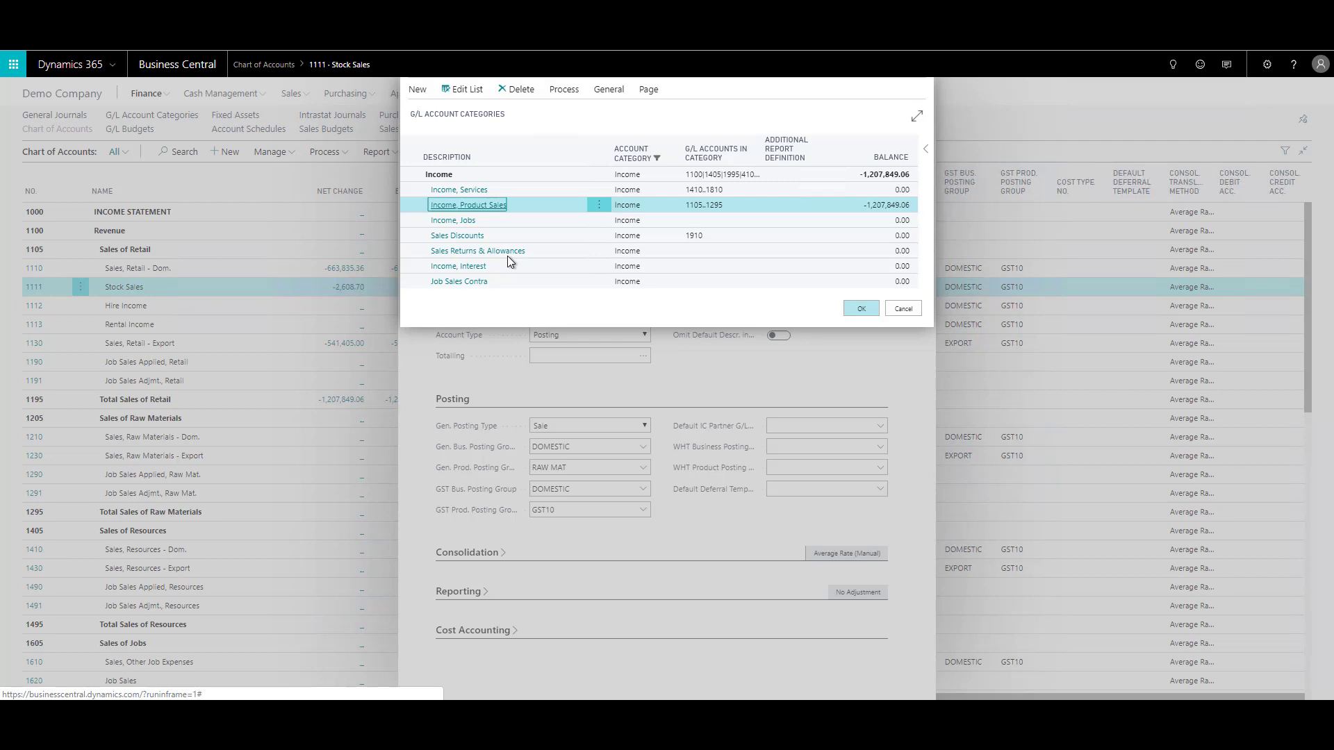
pyautogui.moveTo(513, 270)
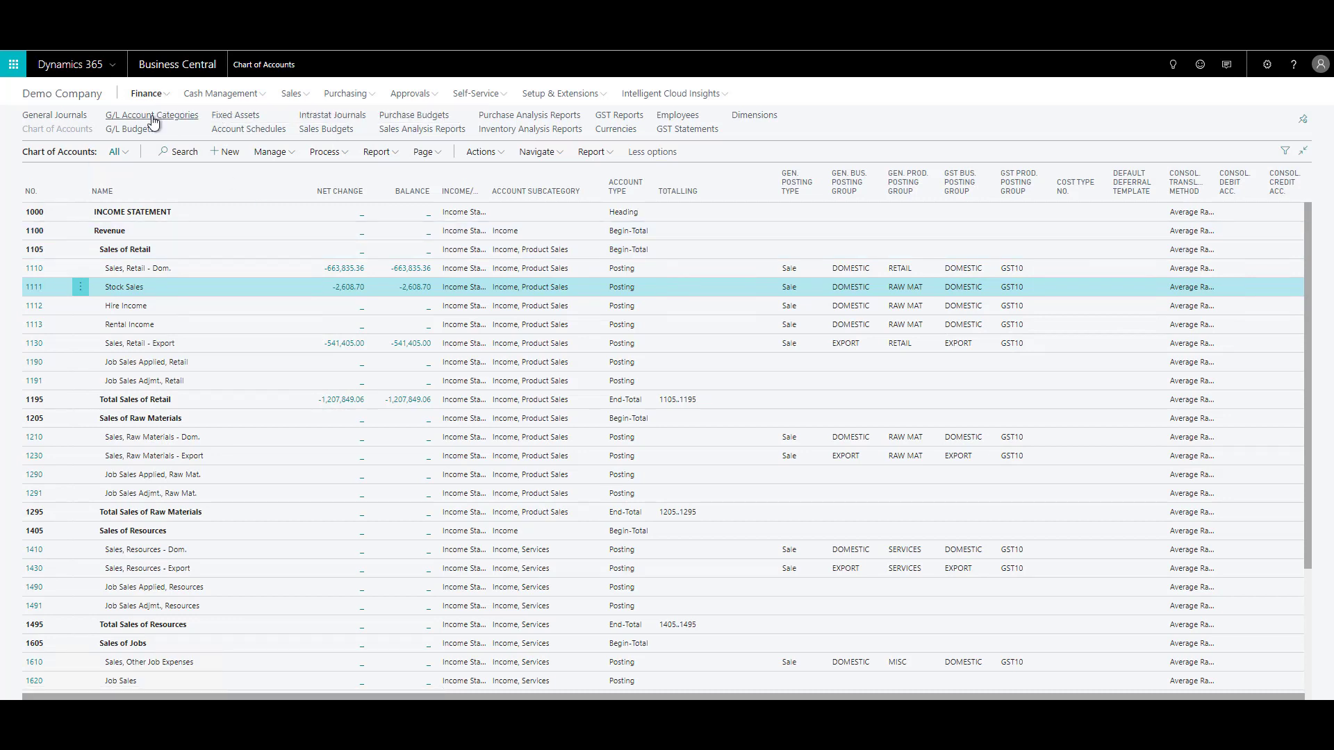
# Step: Open G/L Account Categories and select the Insurance Expense category in the Expense section
pyautogui.click(151, 115)
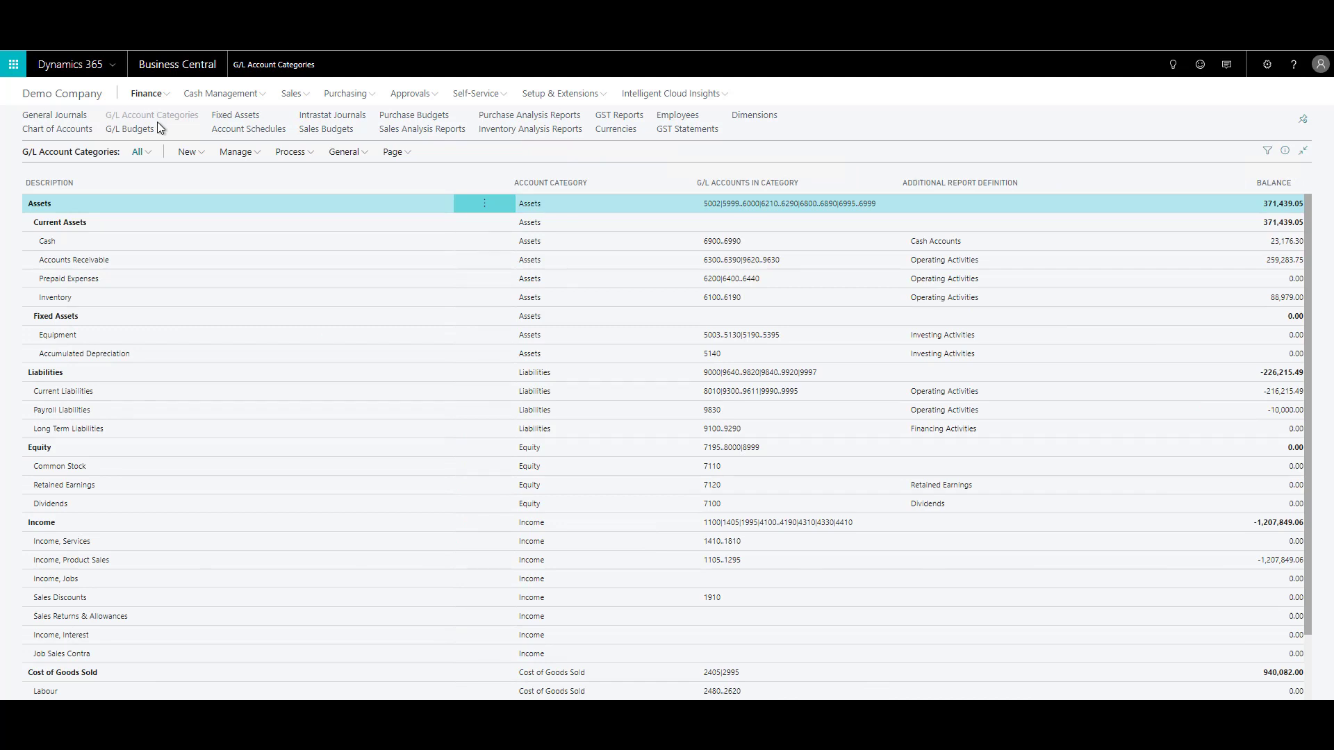
pyautogui.moveTo(55, 204)
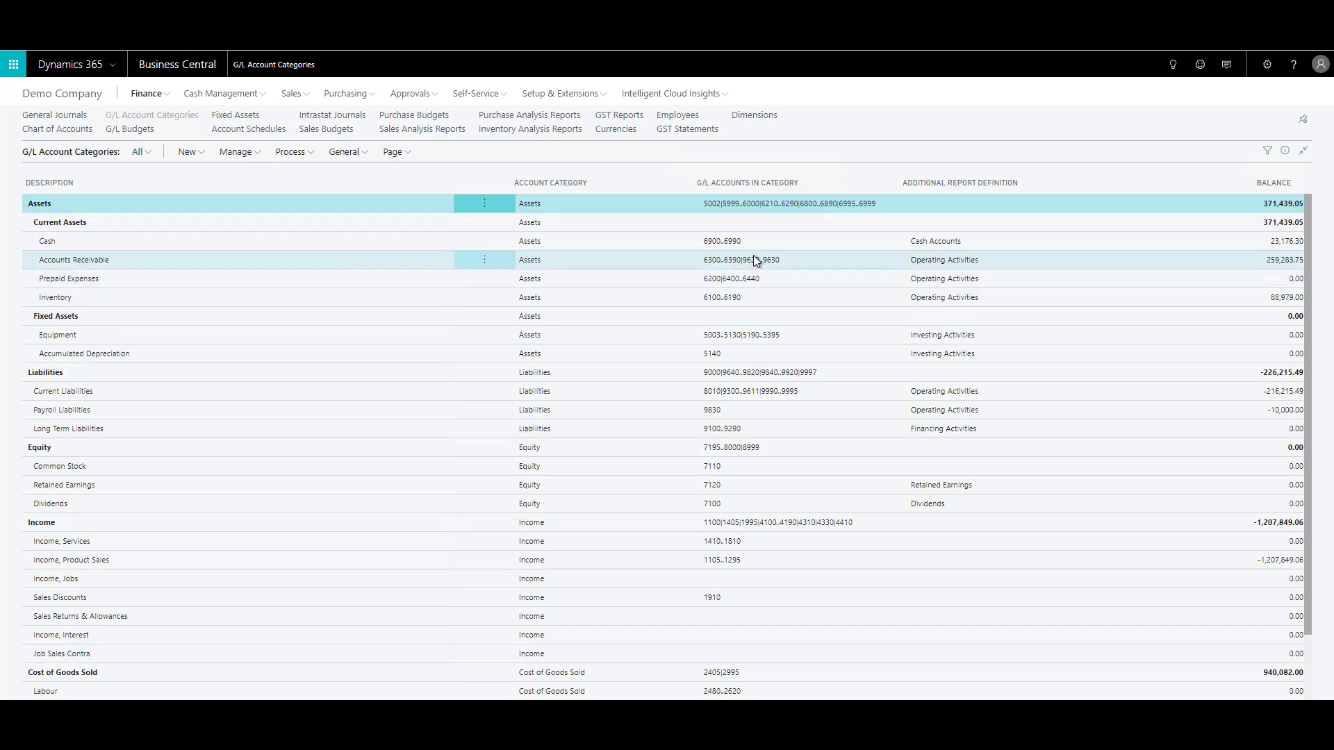
pyautogui.moveTo(764, 257)
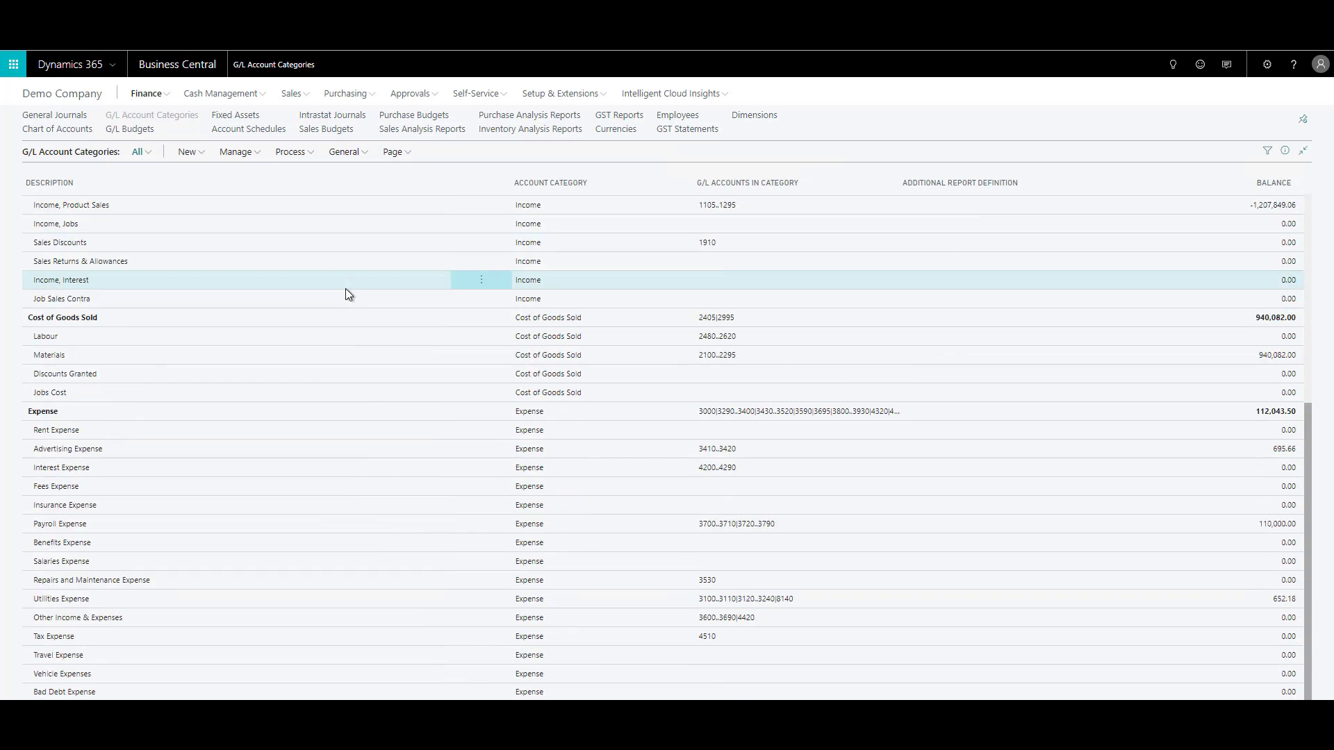
pyautogui.click(149, 429)
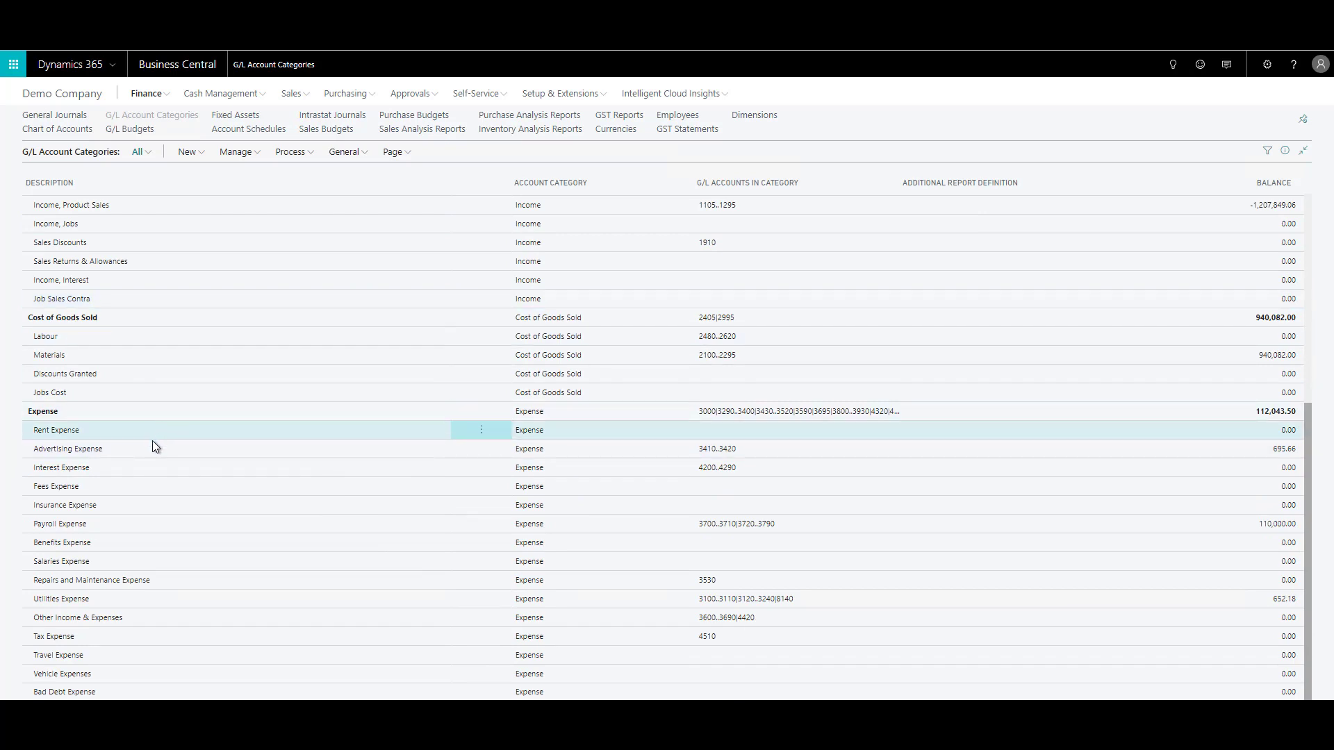
pyautogui.click(158, 485)
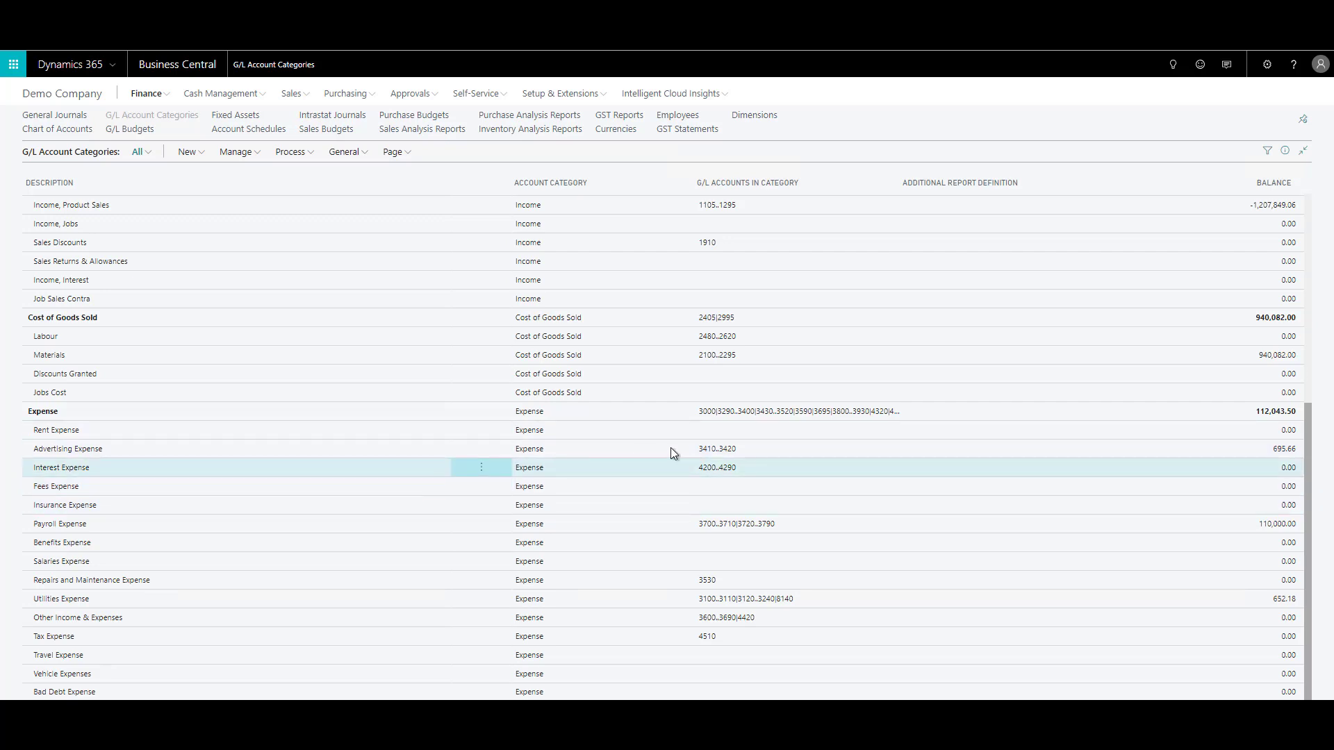
pyautogui.moveTo(542, 467)
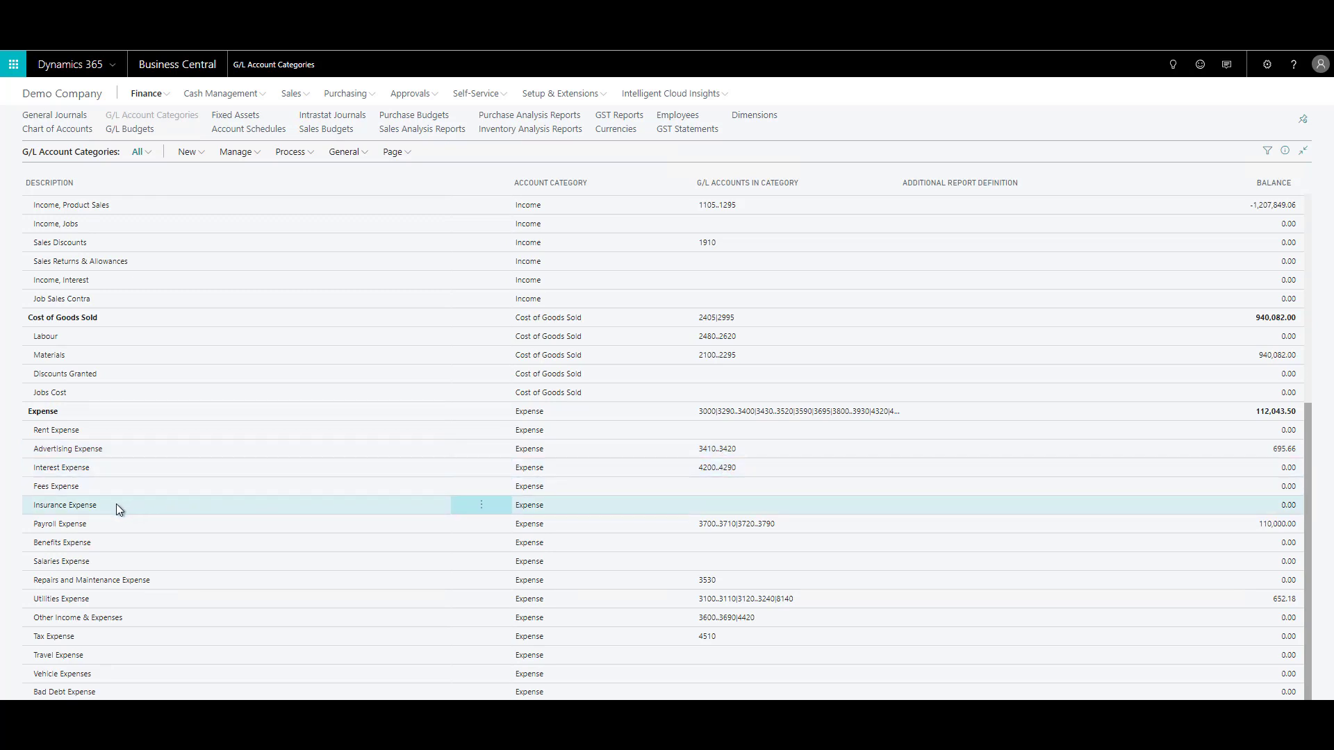
pyautogui.moveTo(713, 507)
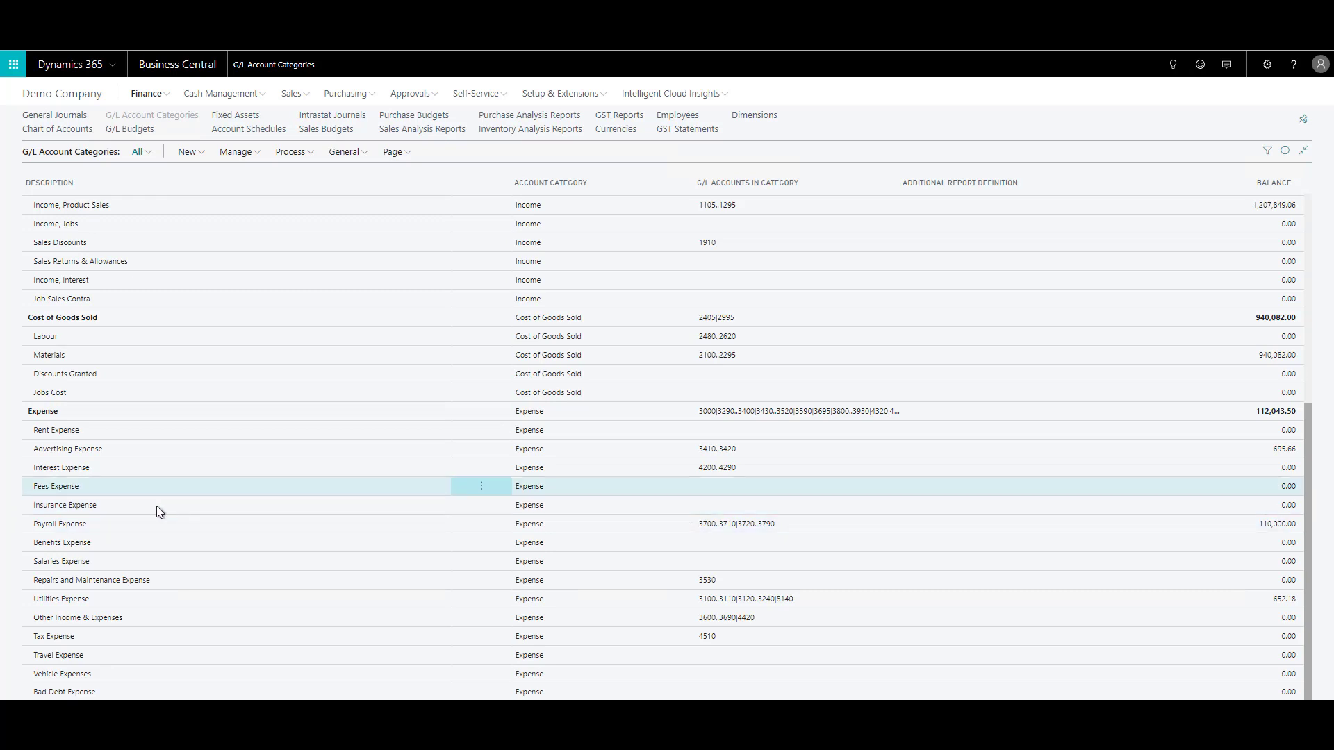
pyautogui.click(63, 504)
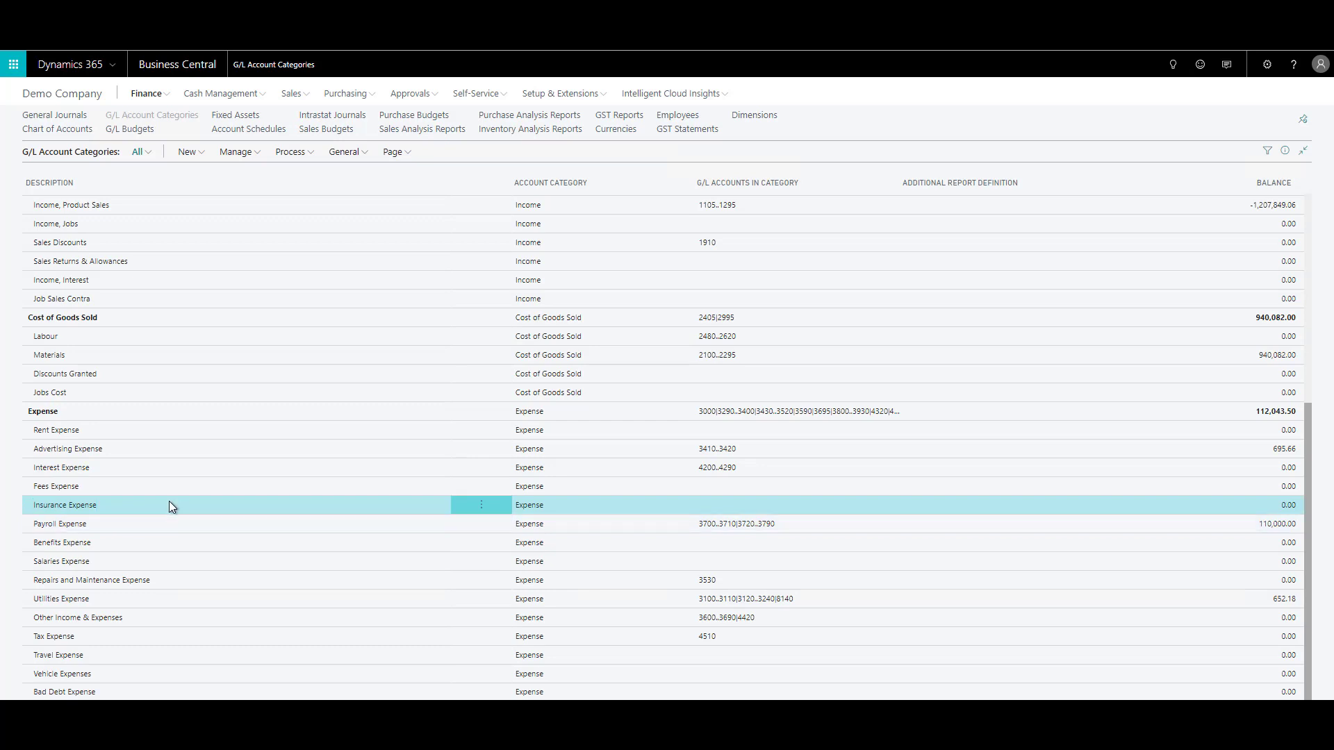
pyautogui.click(237, 152)
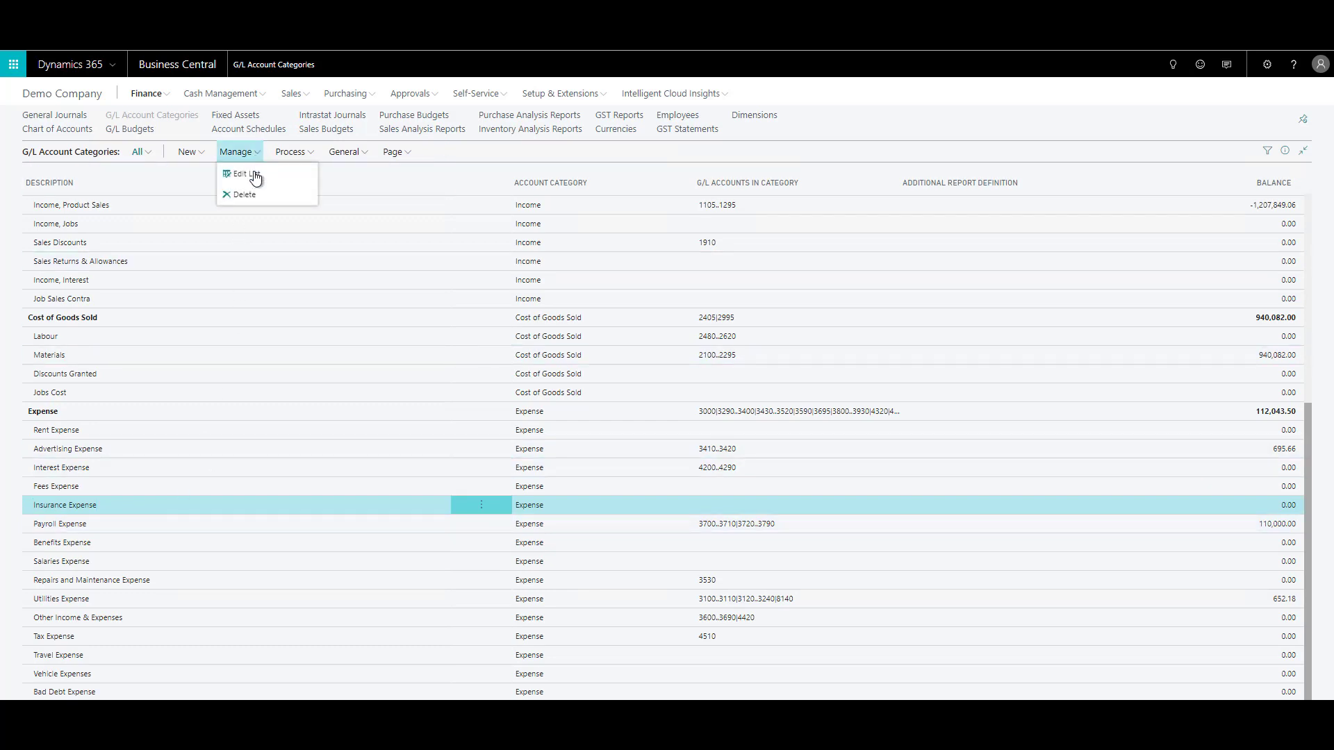
# Step: Make the category list editable and insert a new row below Insurance Expense
pyautogui.click(244, 173)
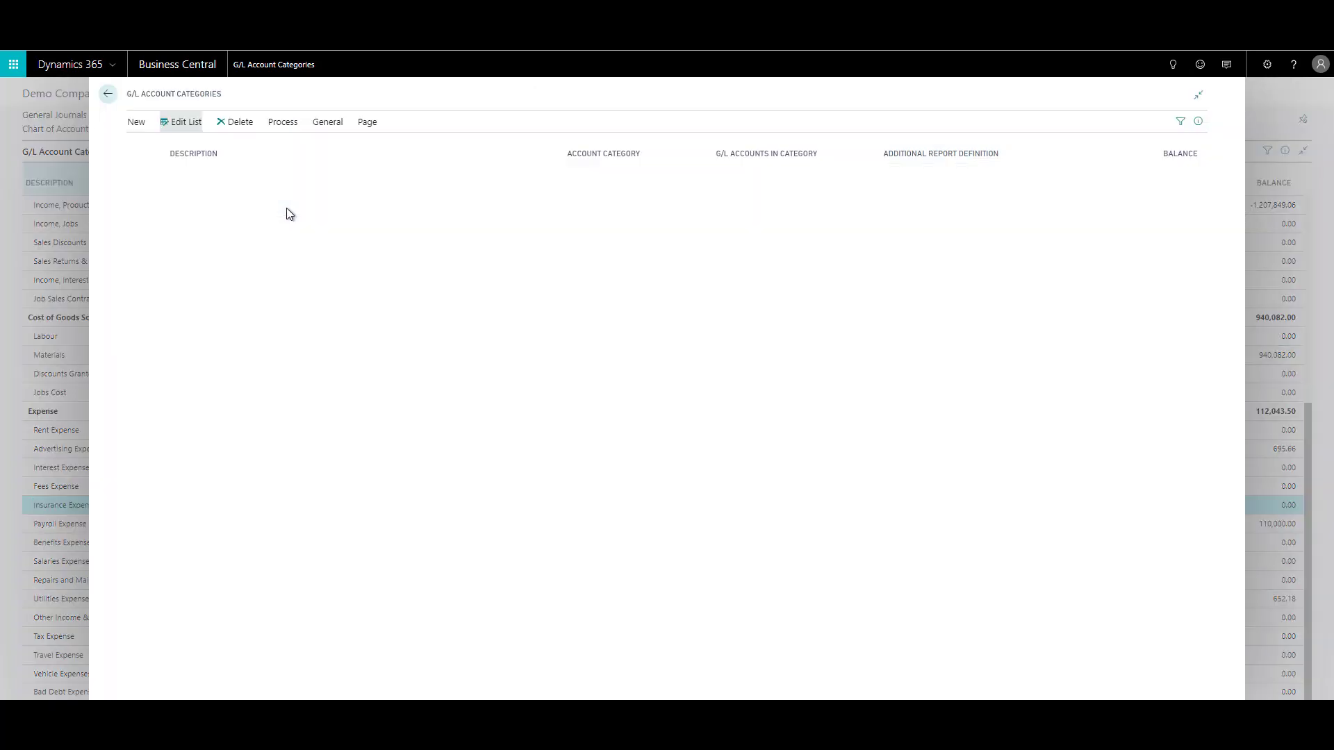
pyautogui.click(185, 121)
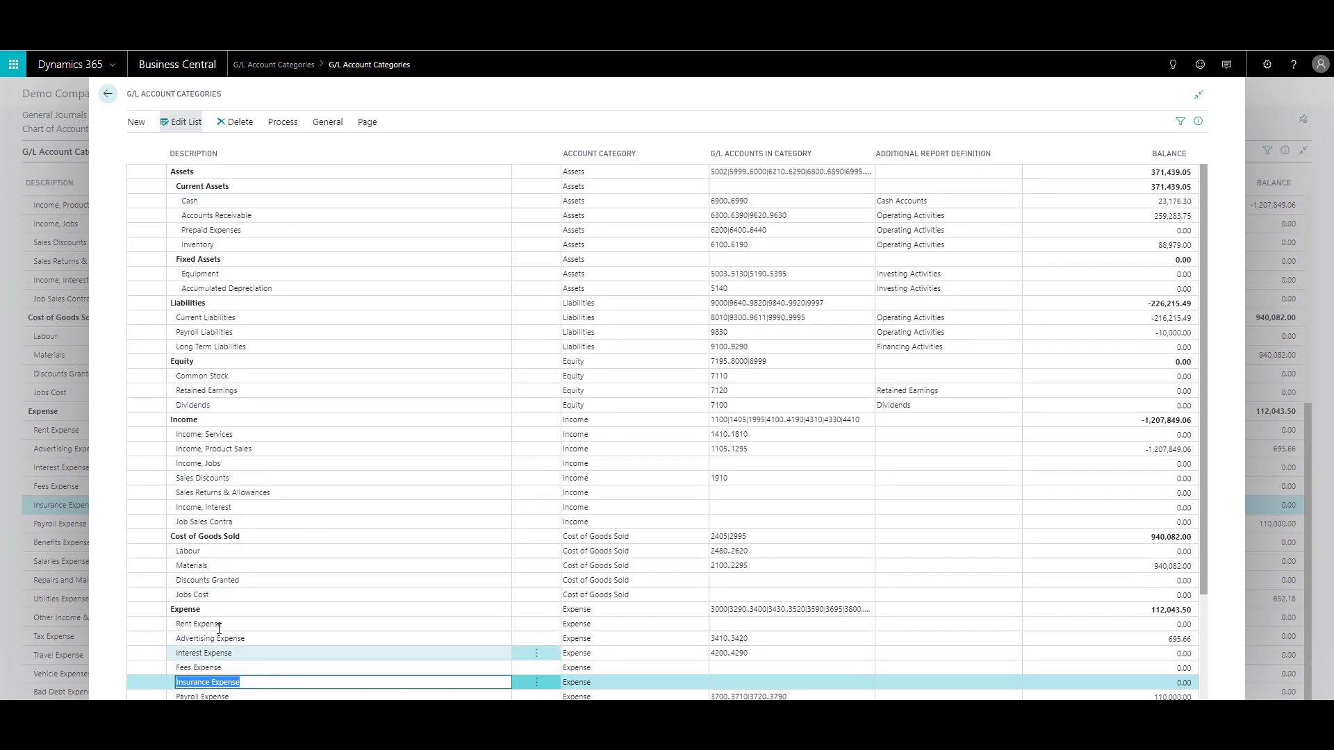
pyautogui.scroll(-3)
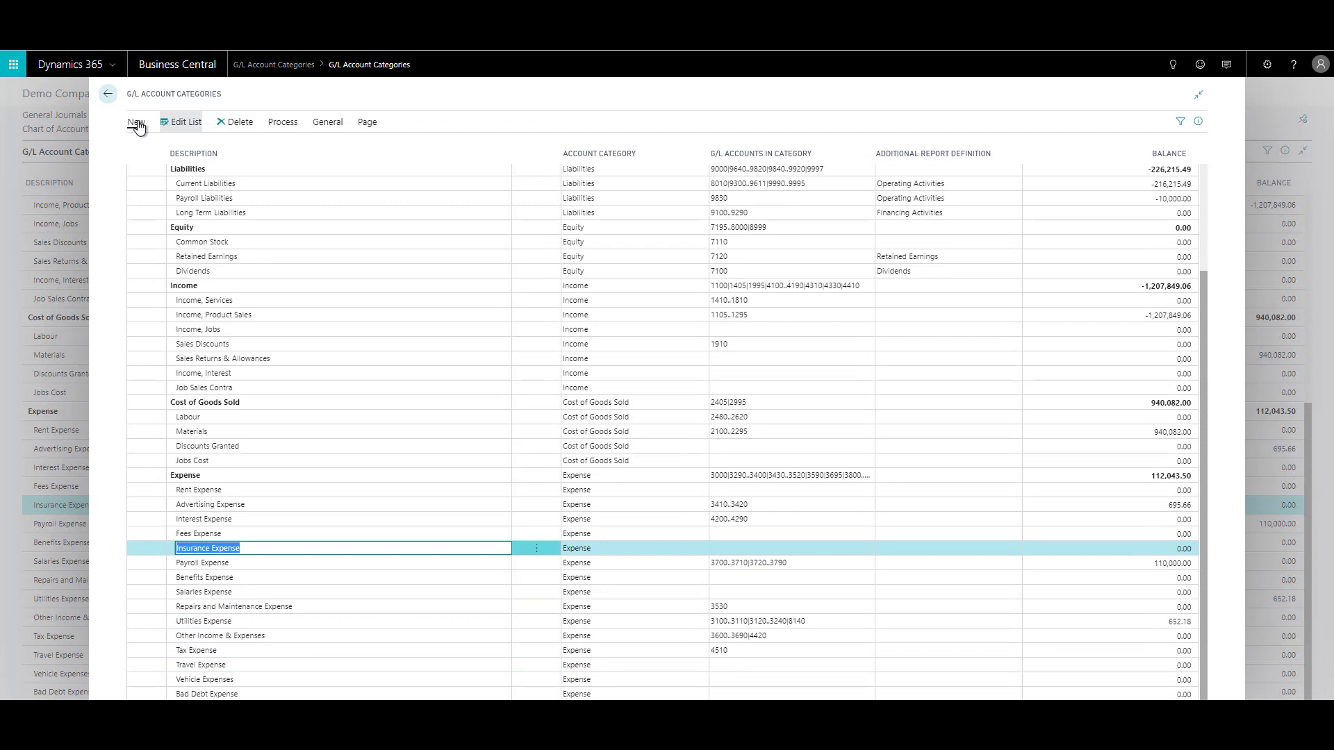
pyautogui.click(135, 122)
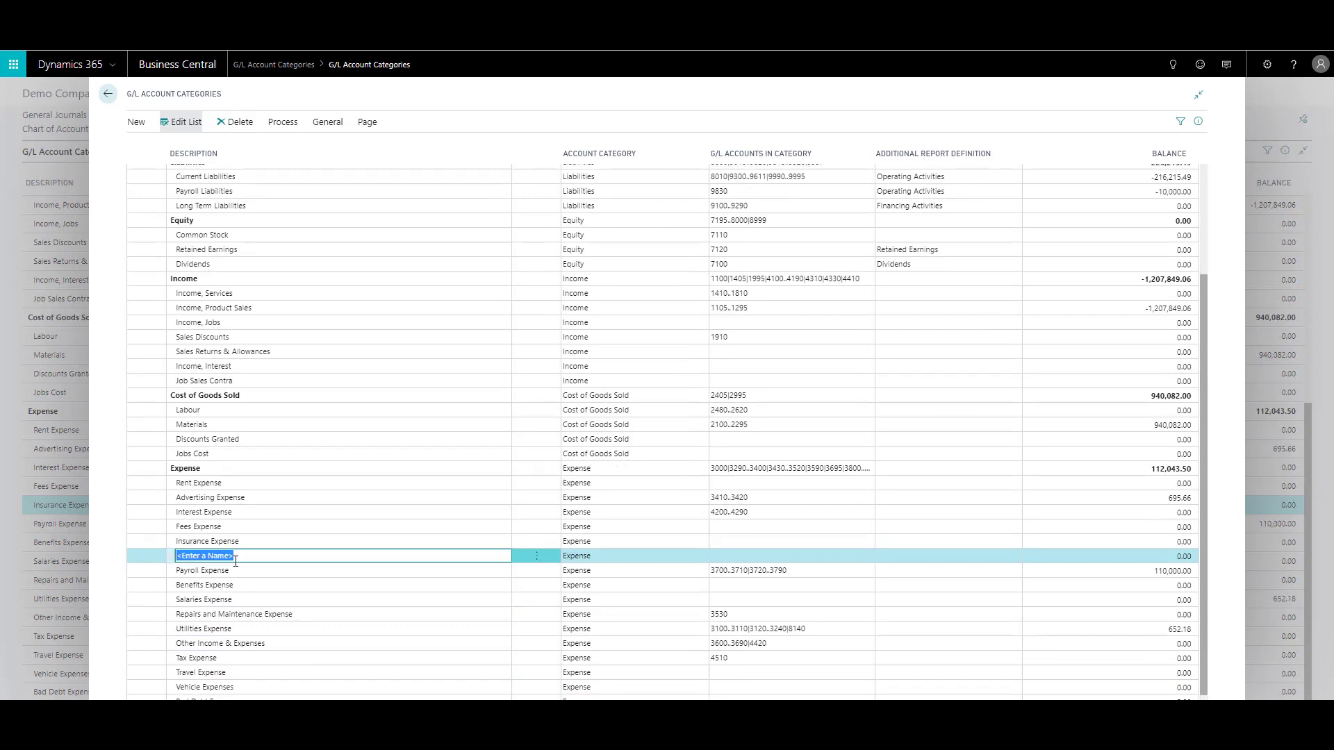
# Step: Enter the Building Insurance category and indent the new rows under Insurance Expense
pyautogui.write('Building Insurance')
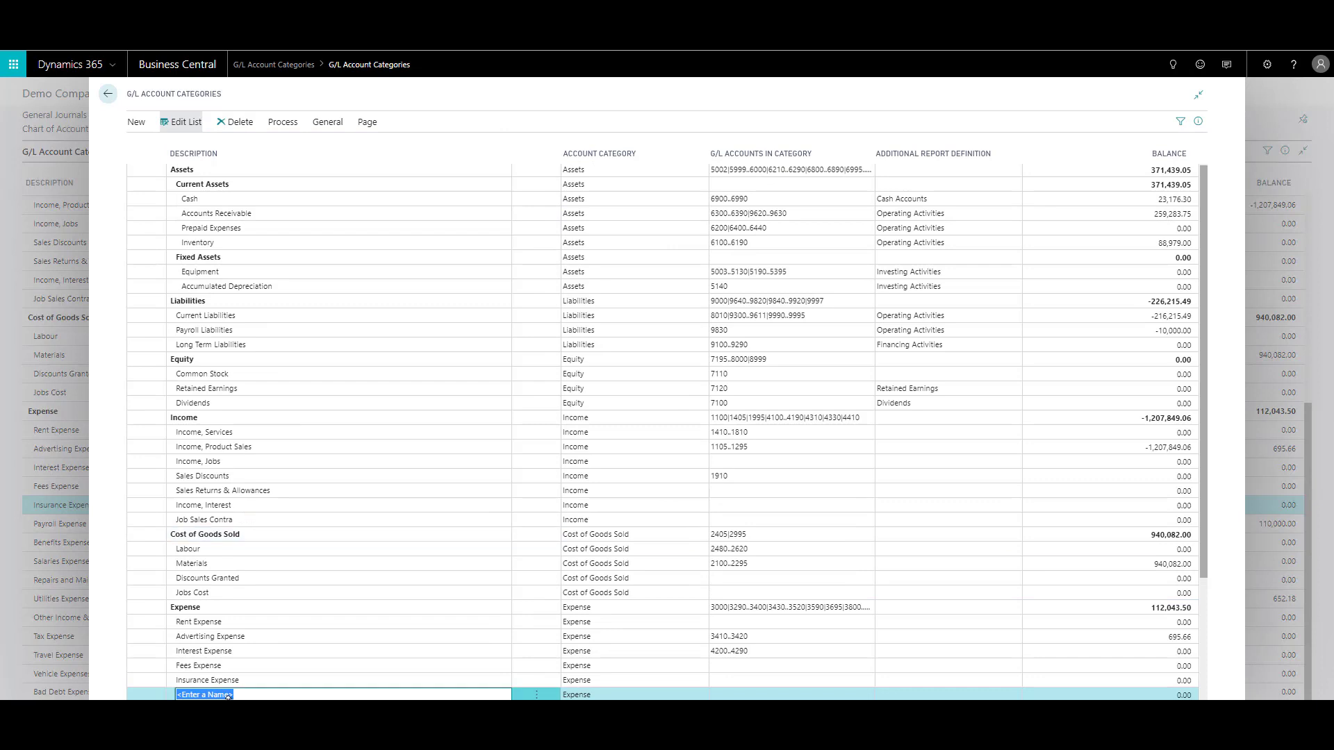
pyautogui.write('Building Insurance')
pyautogui.write('Car Insurance')
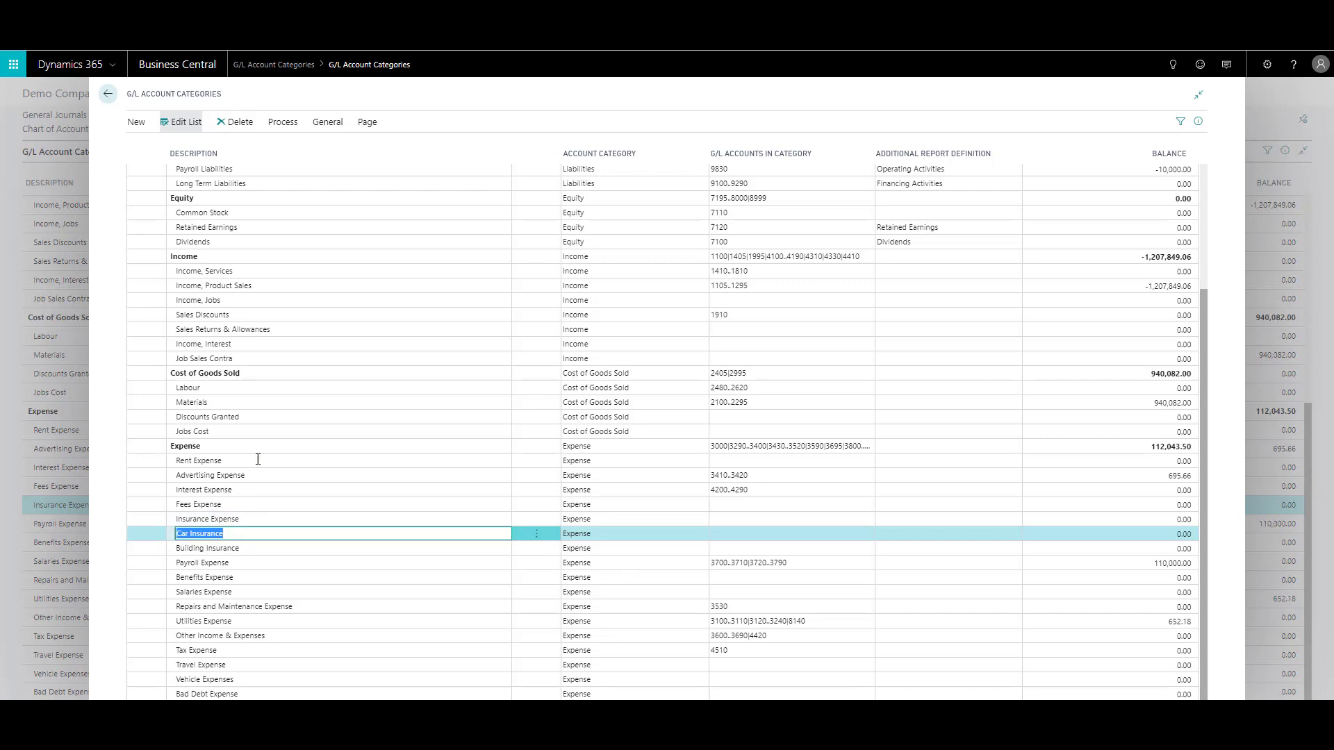
pyautogui.click(281, 122)
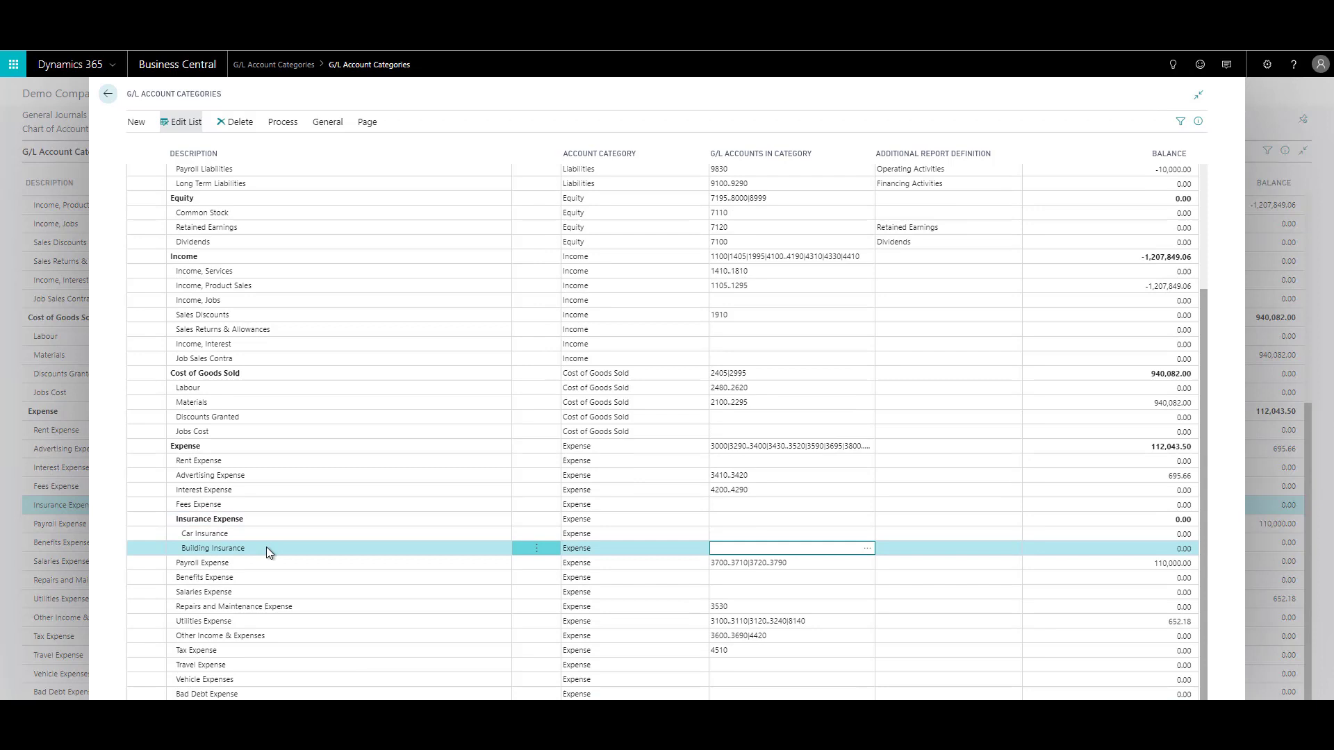
pyautogui.moveTo(266, 554)
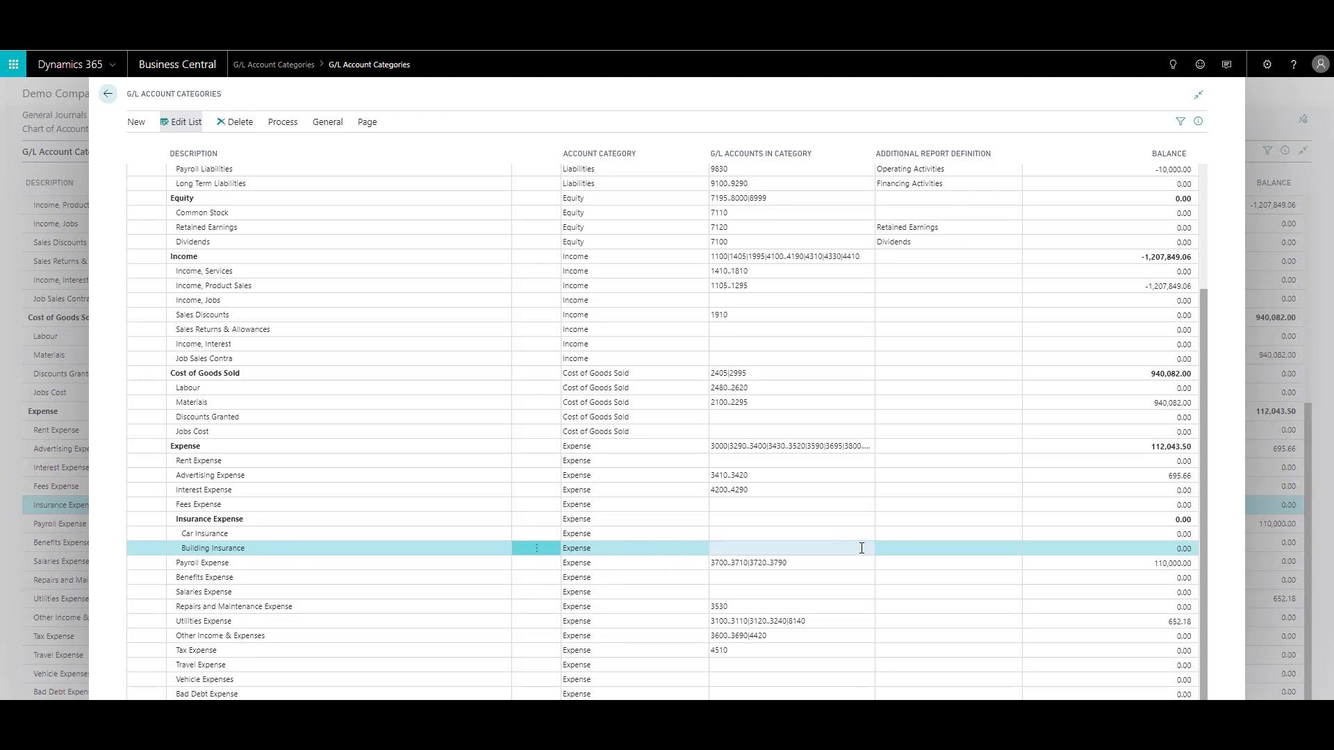
# Step: Link G/L account 8150 to Building Insurance, then select the Insurance Expense row
pyautogui.click(789, 548)
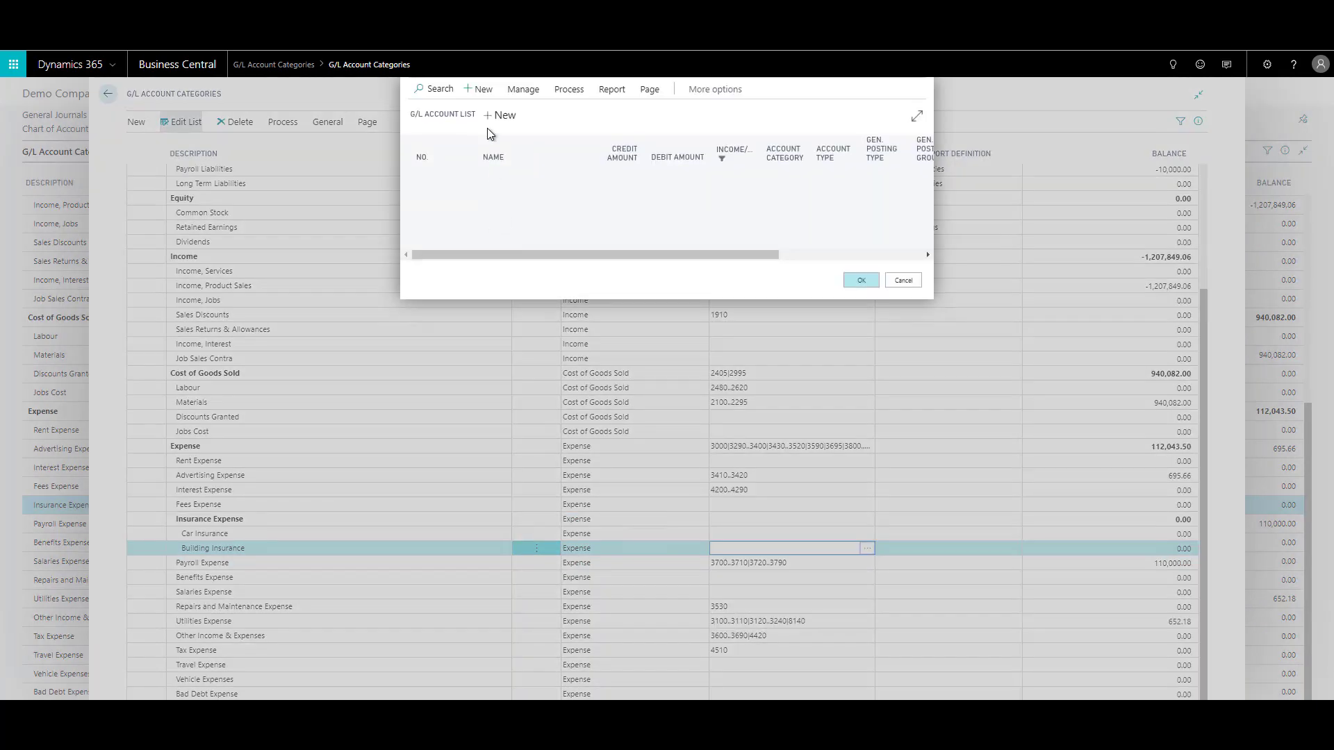
pyautogui.write('8150')
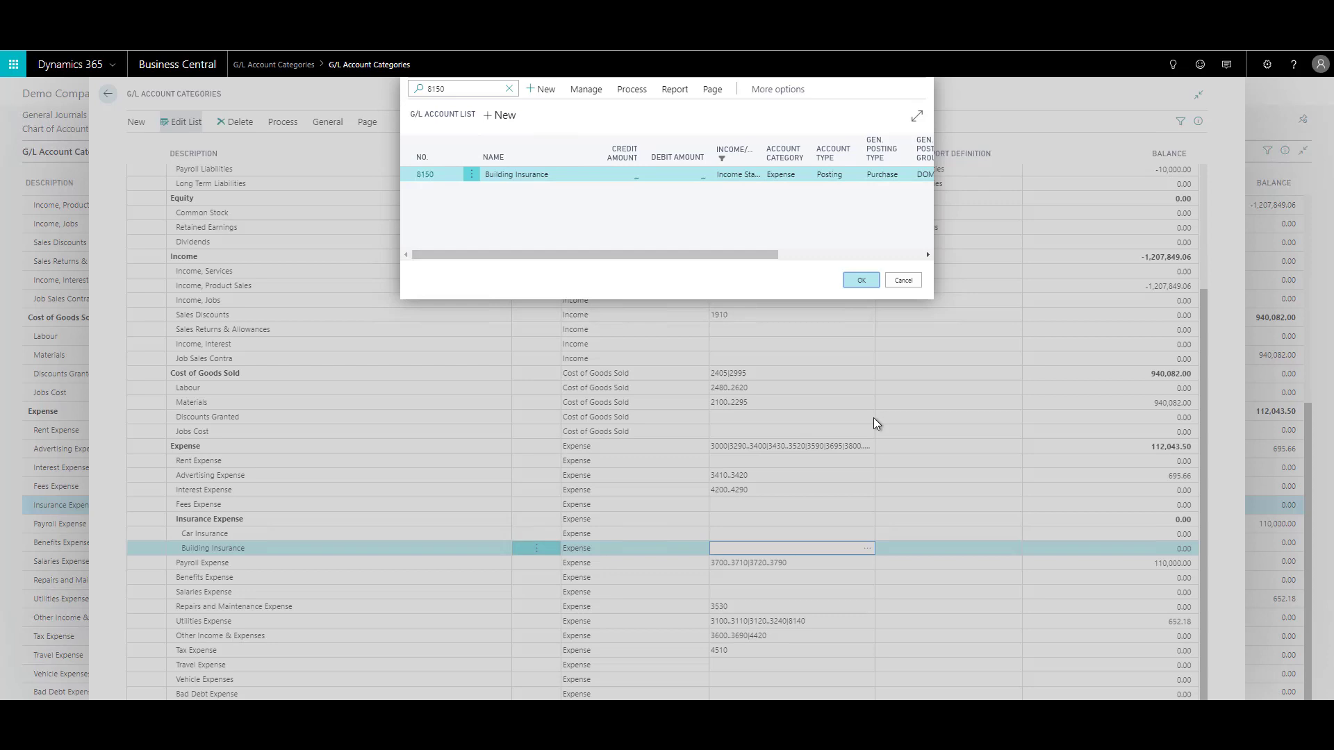
pyautogui.click(860, 280)
pyautogui.write('8540')
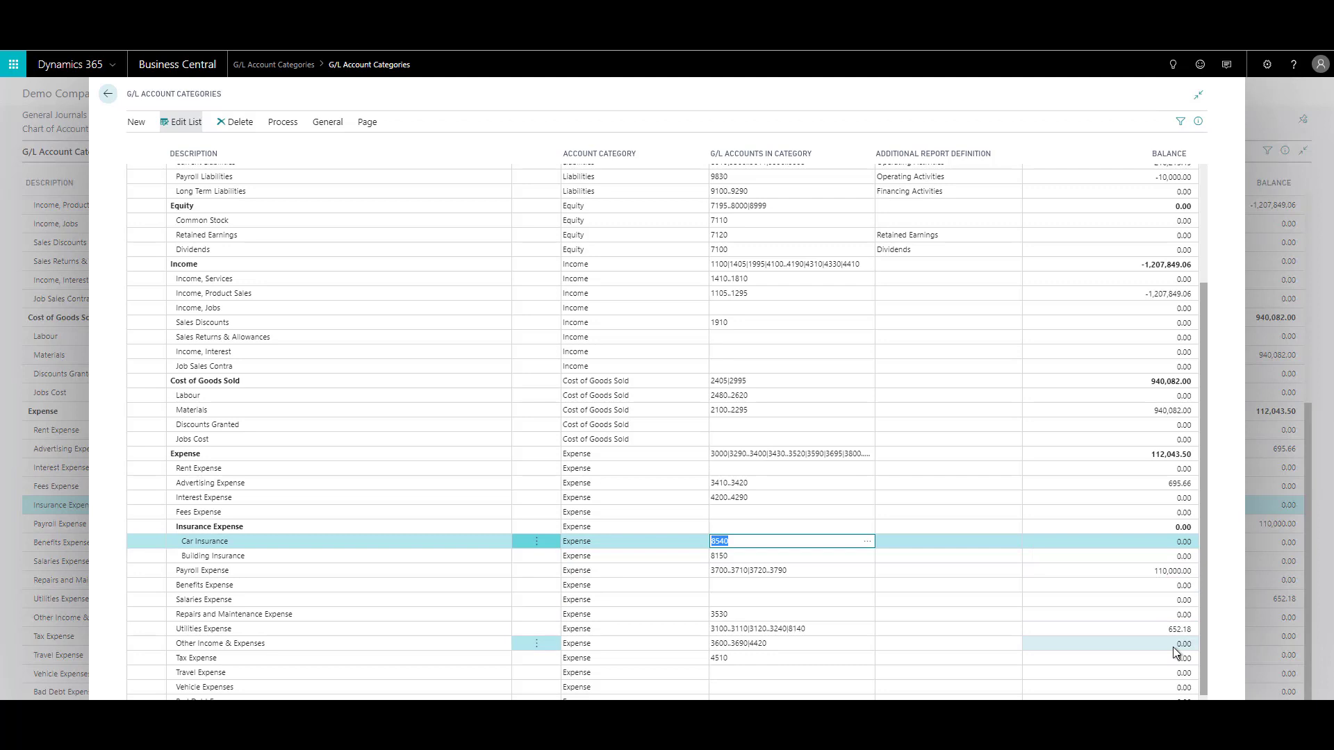
pyautogui.click(204, 541)
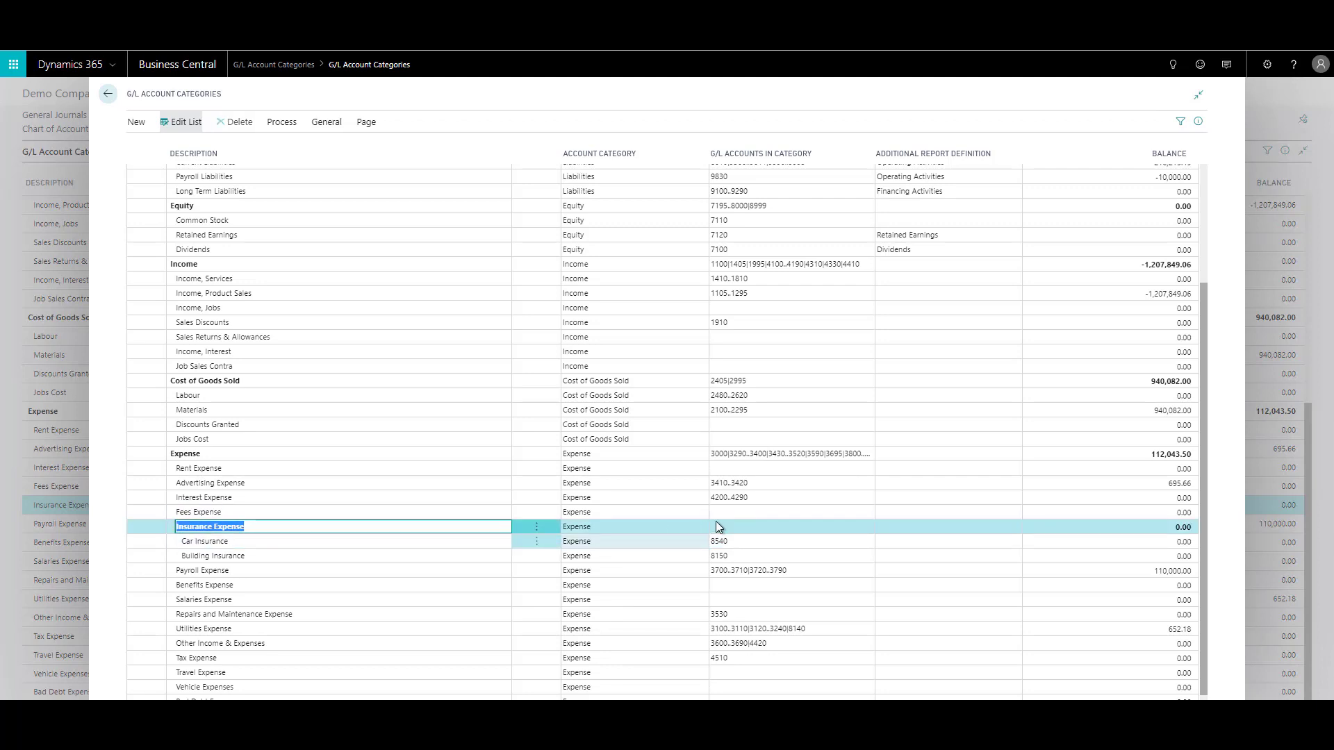
# Step: Enter account 8150 in Insurance Expense's G/L Accounts in Category field
pyautogui.click(787, 526)
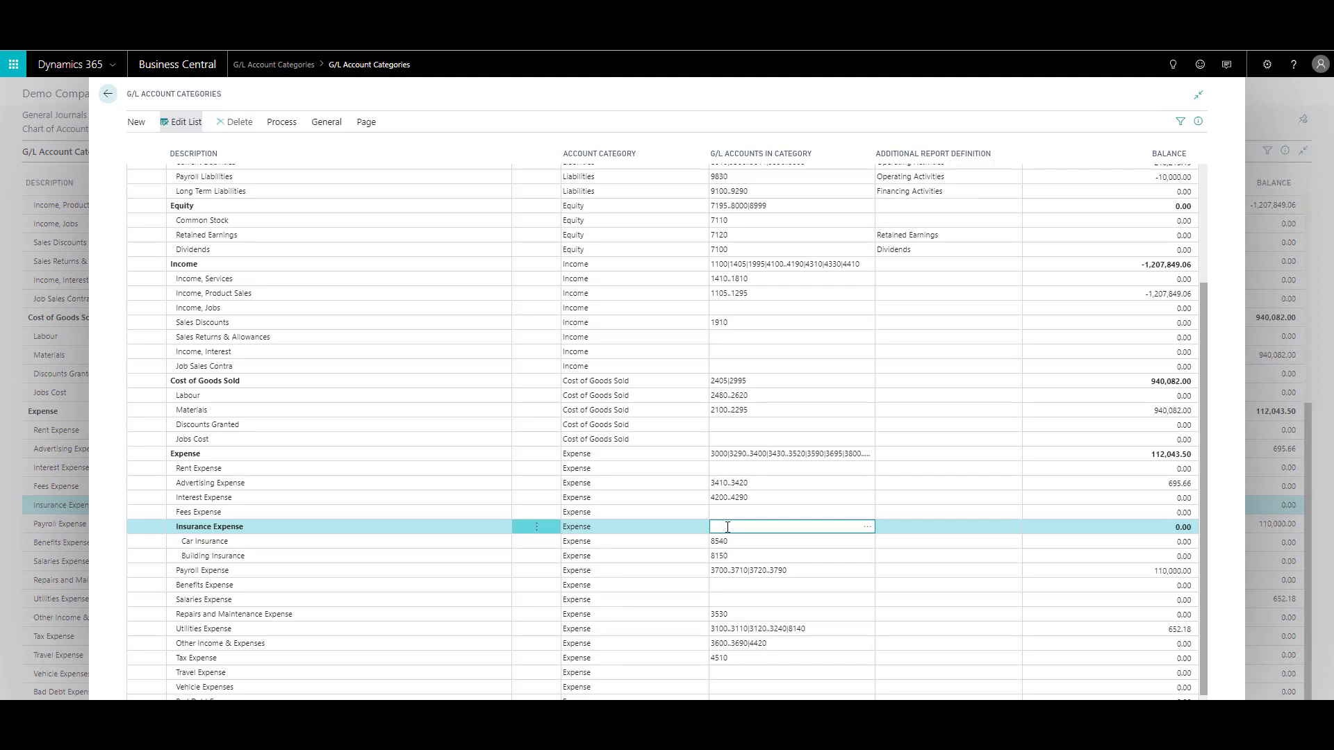
pyautogui.write('8150')
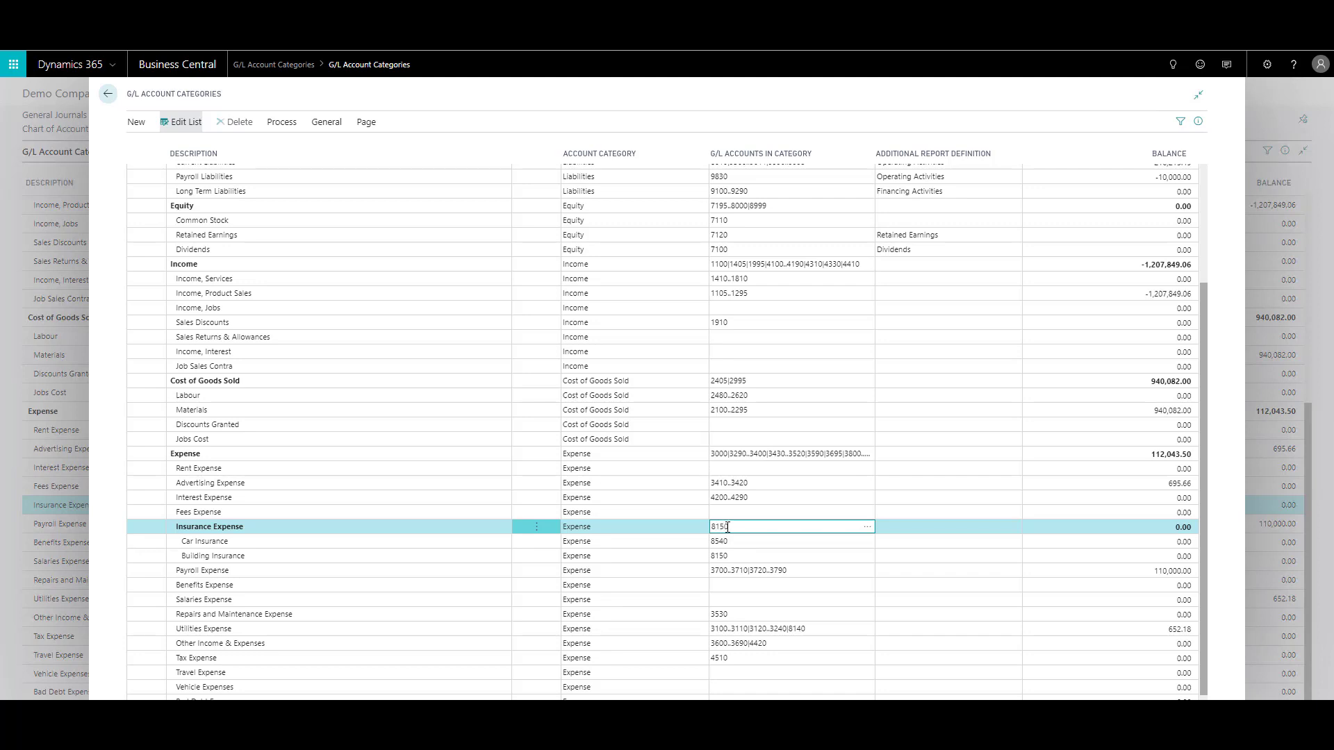